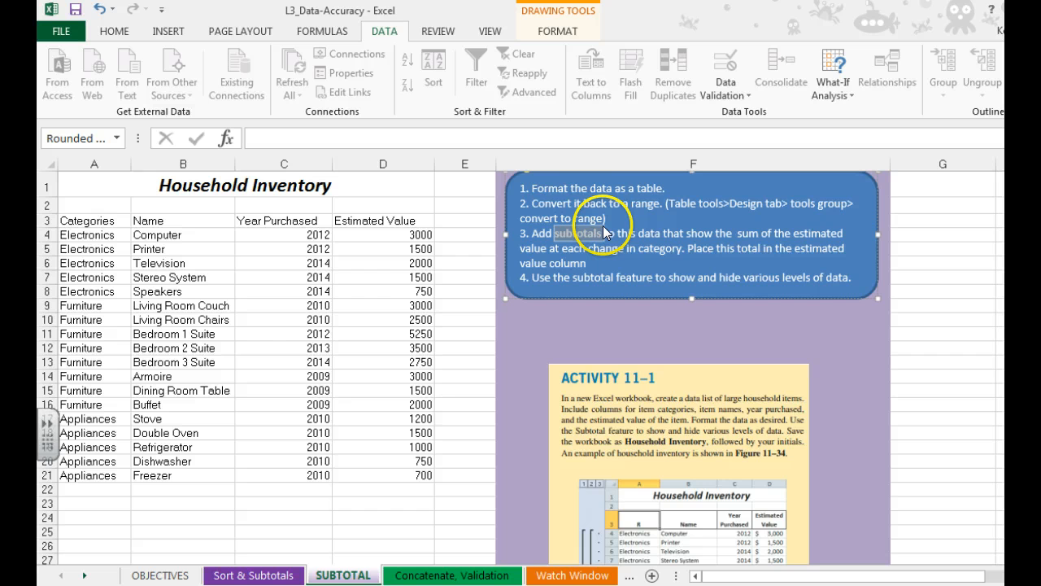
pyautogui.moveTo(600, 290)
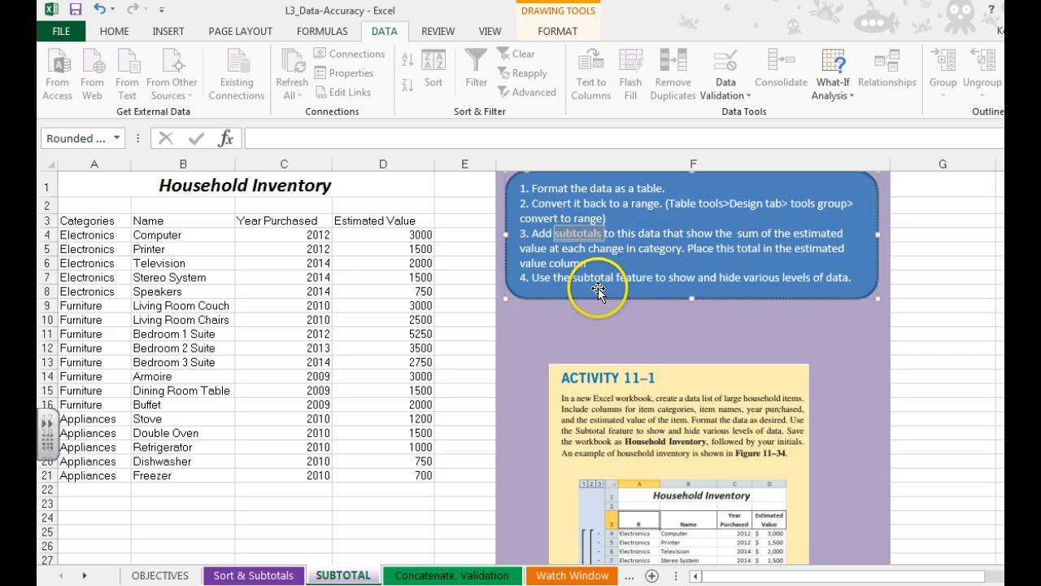
# Scroll down to bring the Household Inventory data block into view.
pyautogui.scroll(-3)
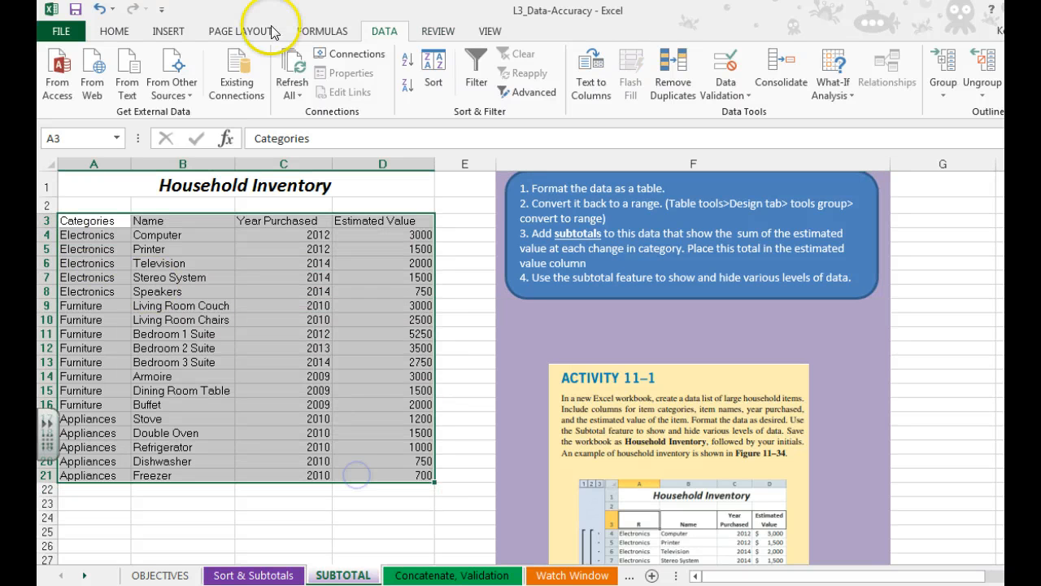
# Apply a green Format as Table style to the inventory, keeping 'My table has headers'.
pyautogui.click(114, 31)
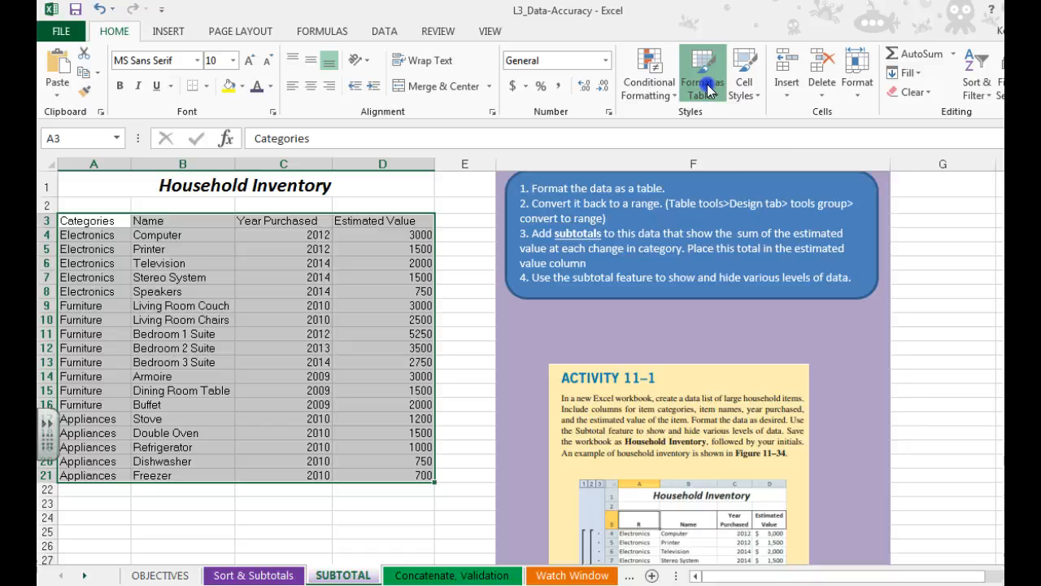
pyautogui.click(701, 73)
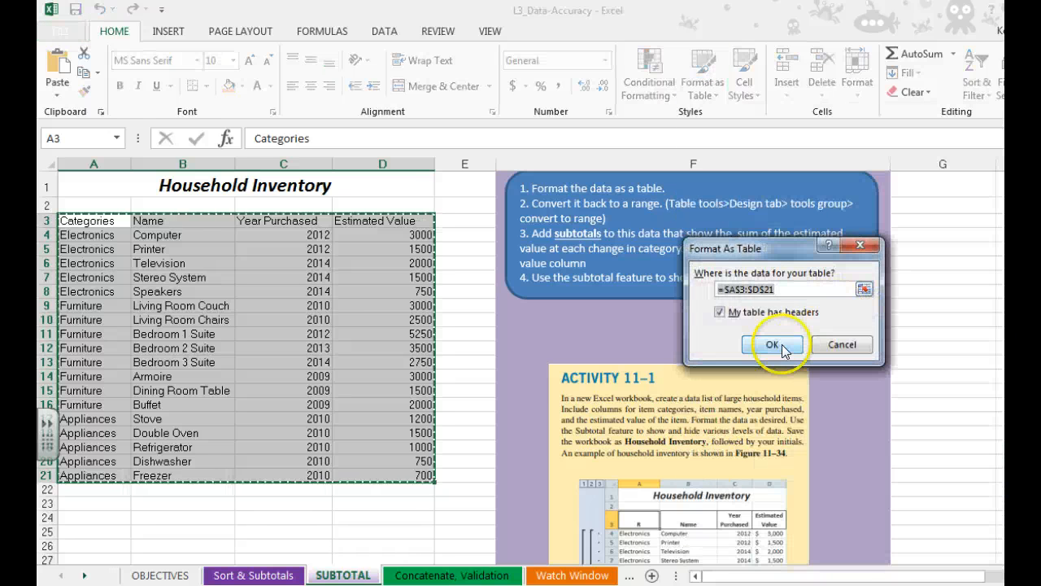
pyautogui.click(772, 344)
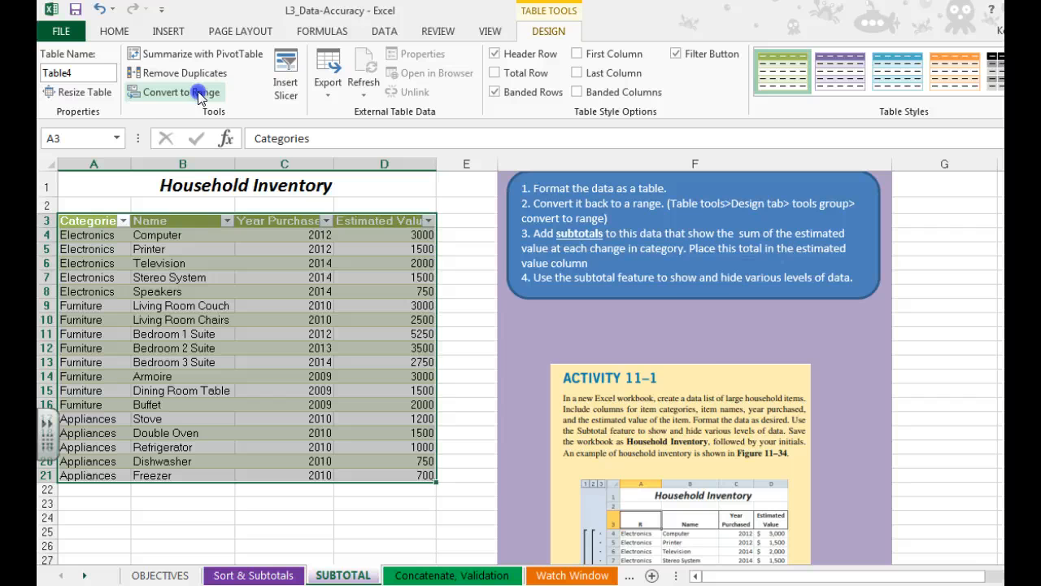
# Convert the inventory table back to a normal range.
pyautogui.click(176, 91)
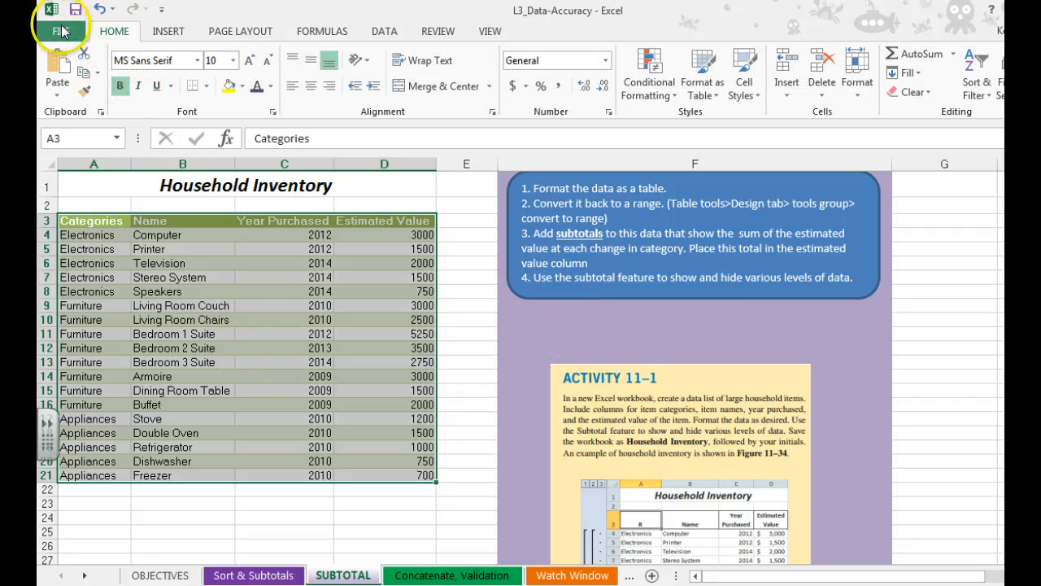
pyautogui.moveTo(384, 31)
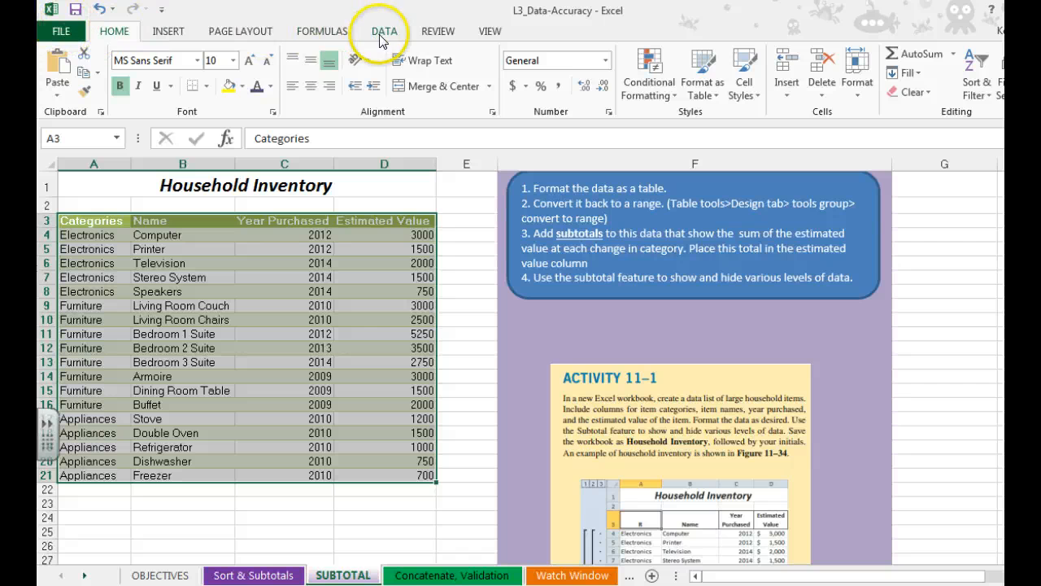
pyautogui.click(384, 31)
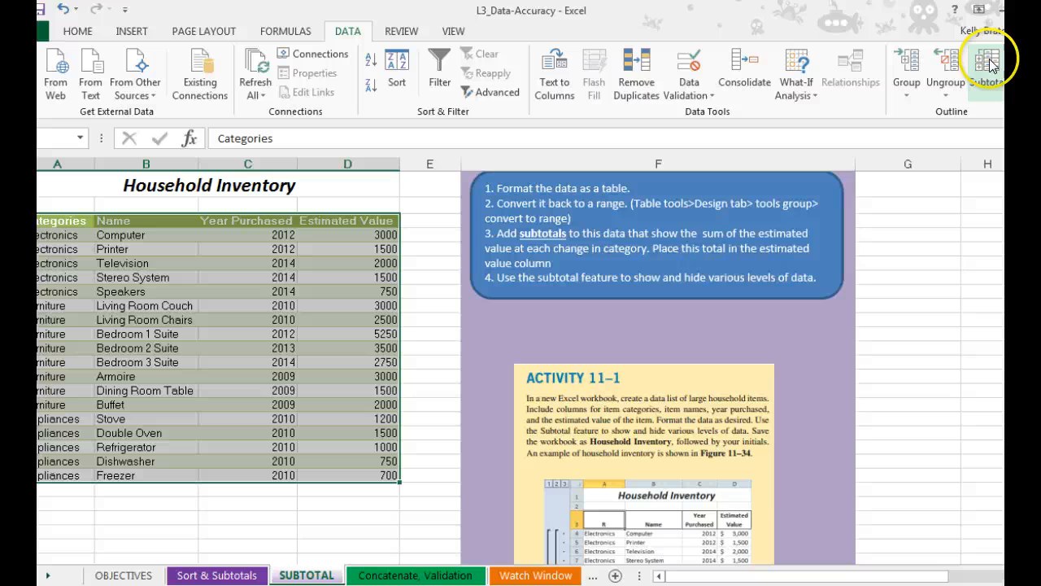
# Add Sum subtotals of Estimated Value at each change in Categories.
pyautogui.click(987, 64)
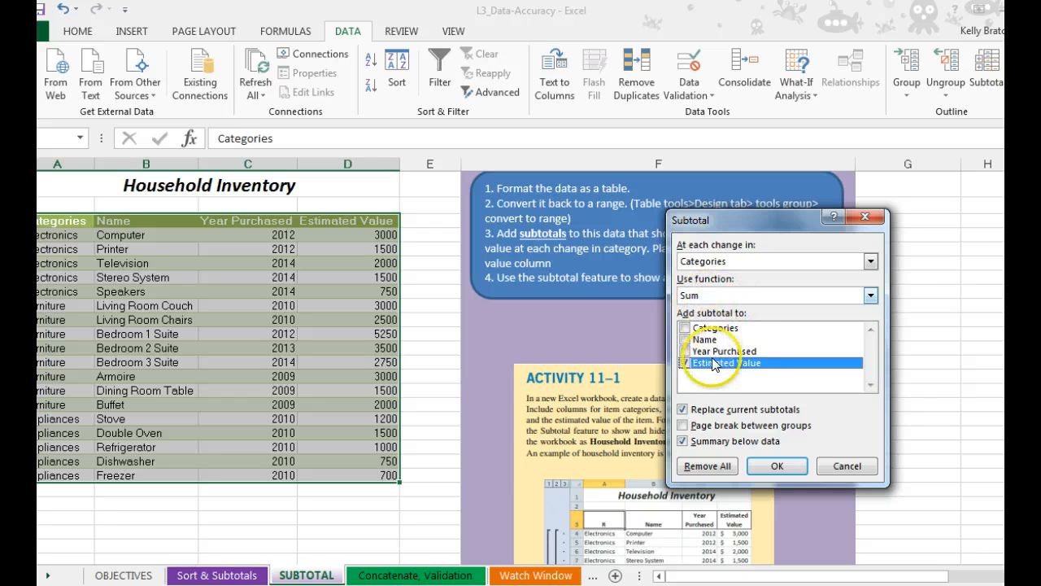
pyautogui.click(683, 363)
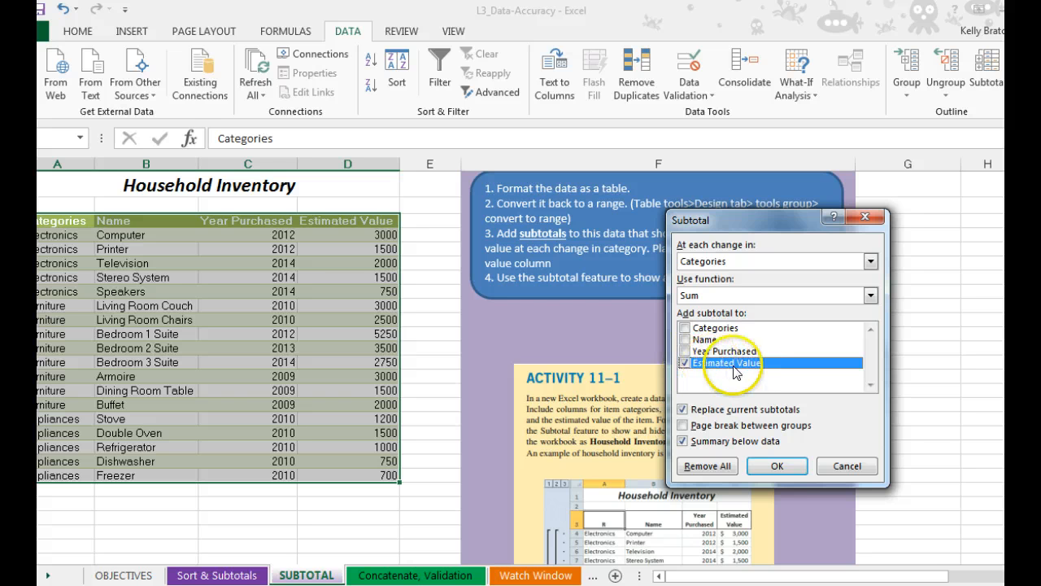
pyautogui.click(776, 465)
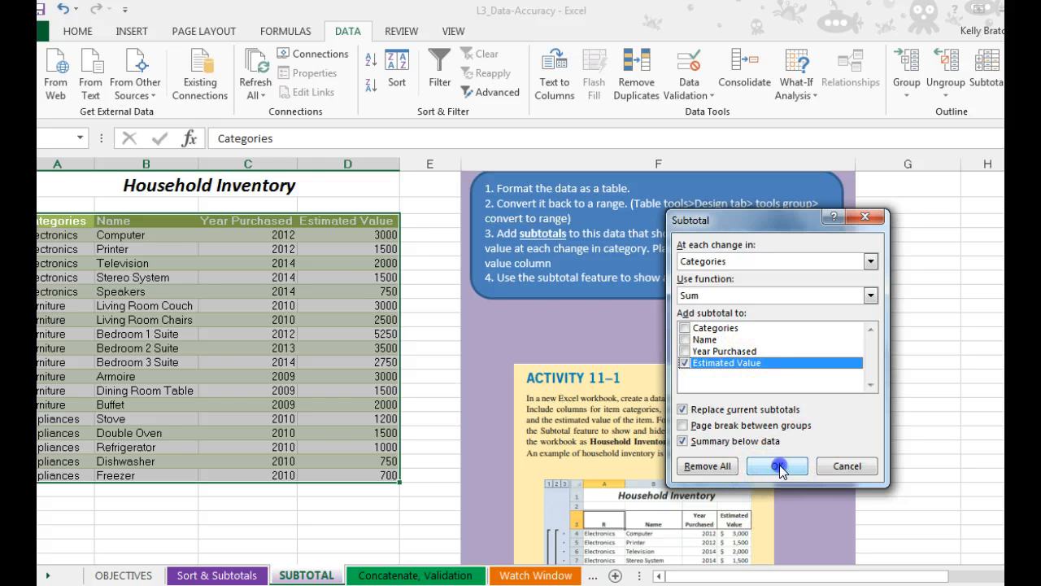
pyautogui.click(777, 465)
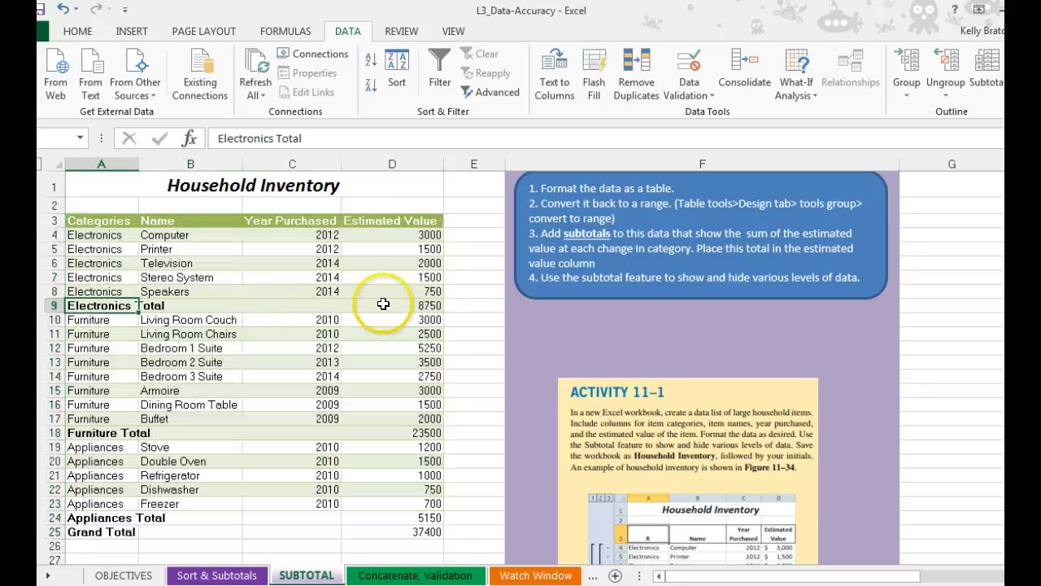
pyautogui.click(392, 305)
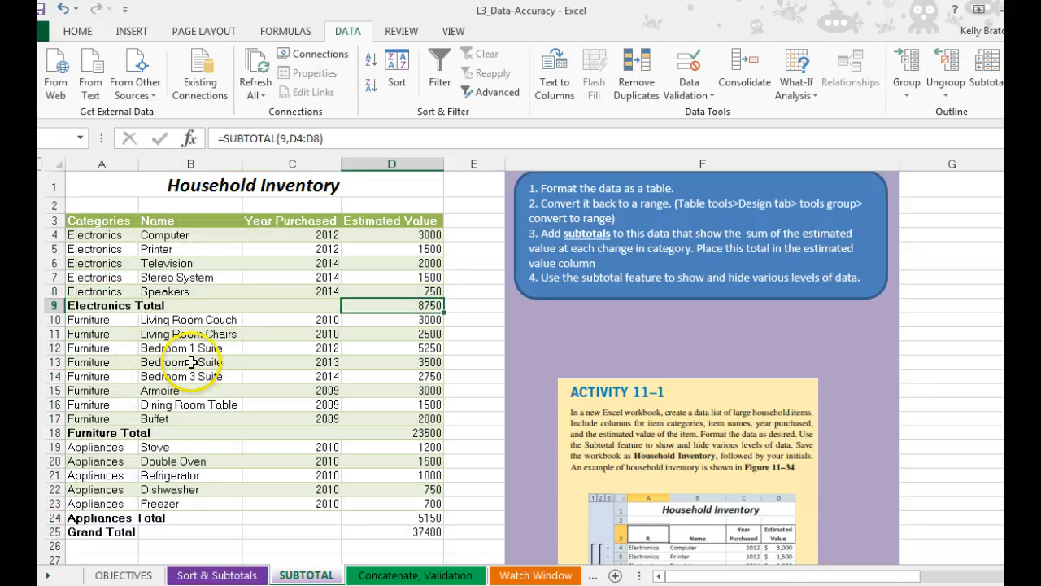
pyautogui.moveTo(319, 433)
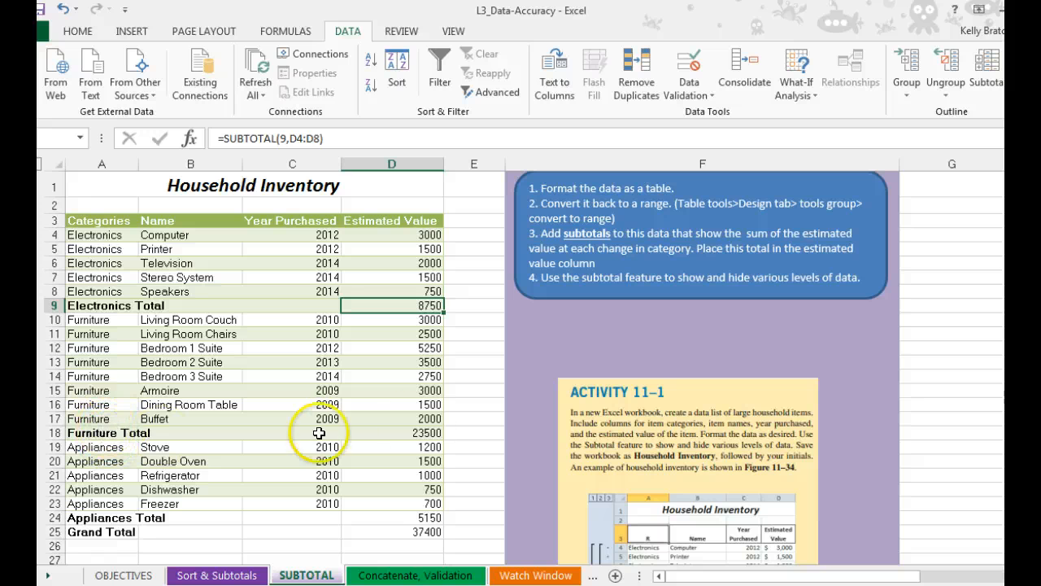
pyautogui.click(392, 432)
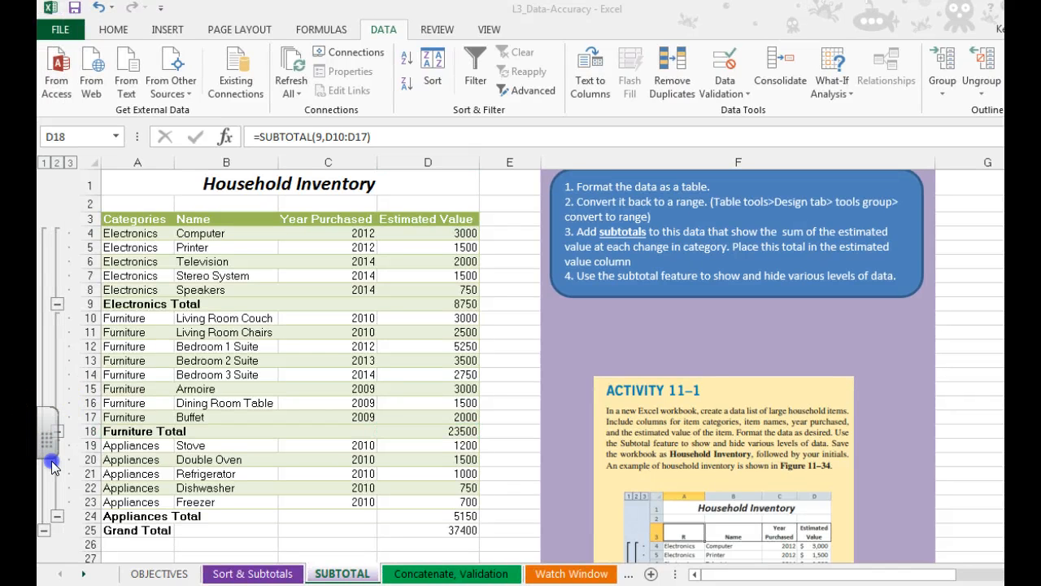
pyautogui.click(51, 307)
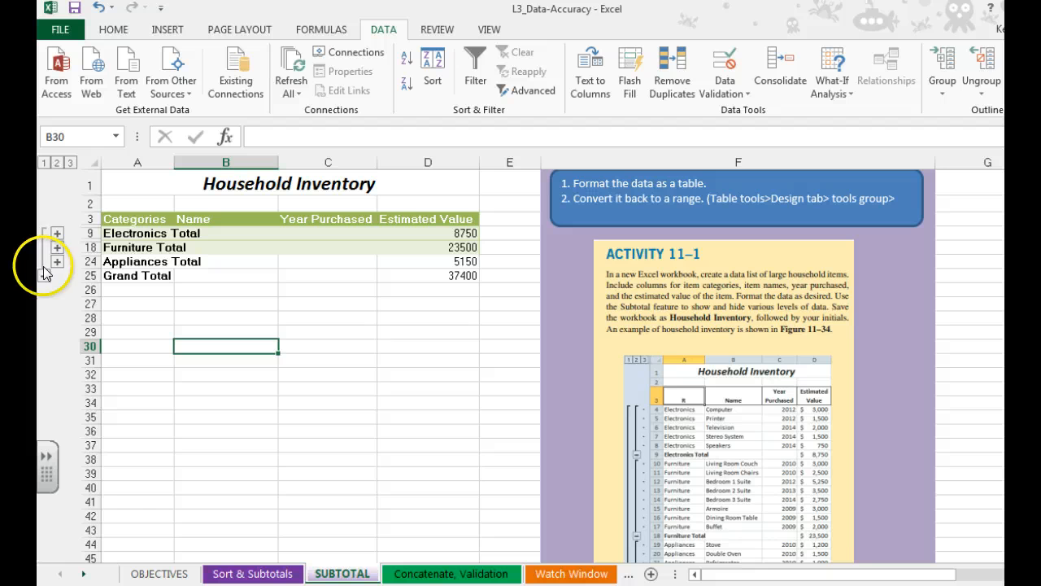
pyautogui.click(57, 247)
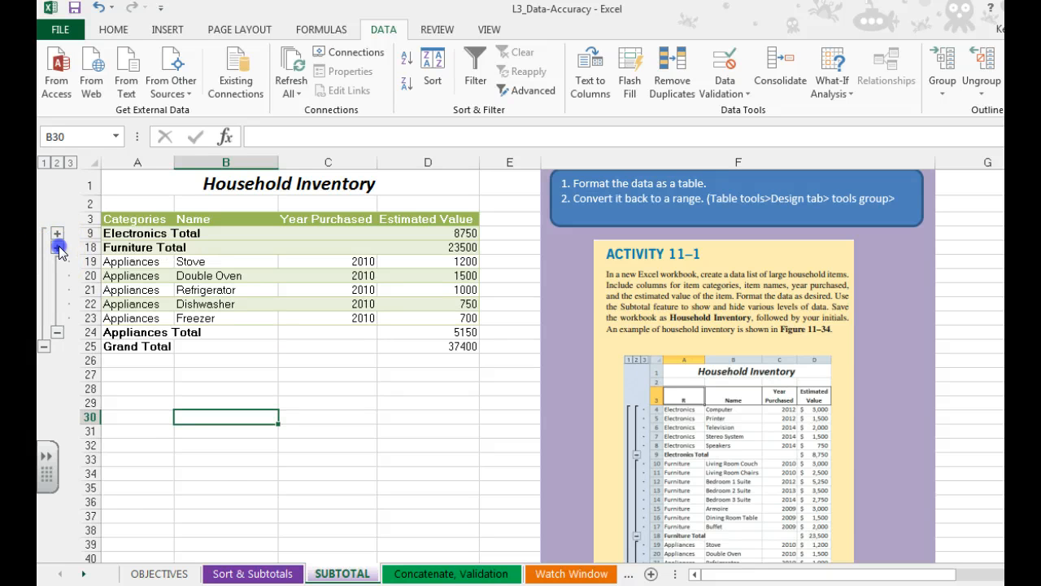
pyautogui.click(57, 234)
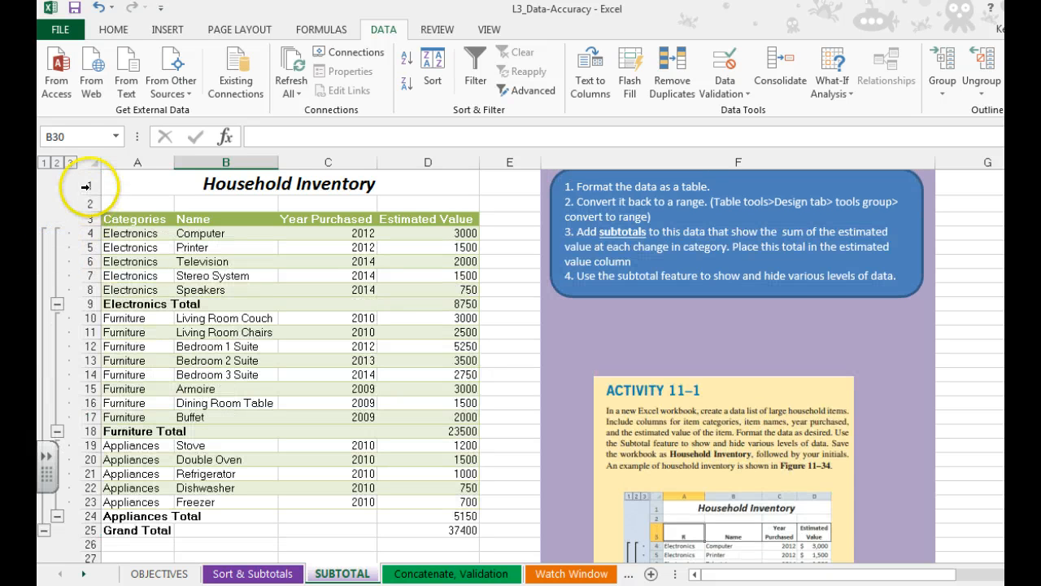
pyautogui.click(70, 163)
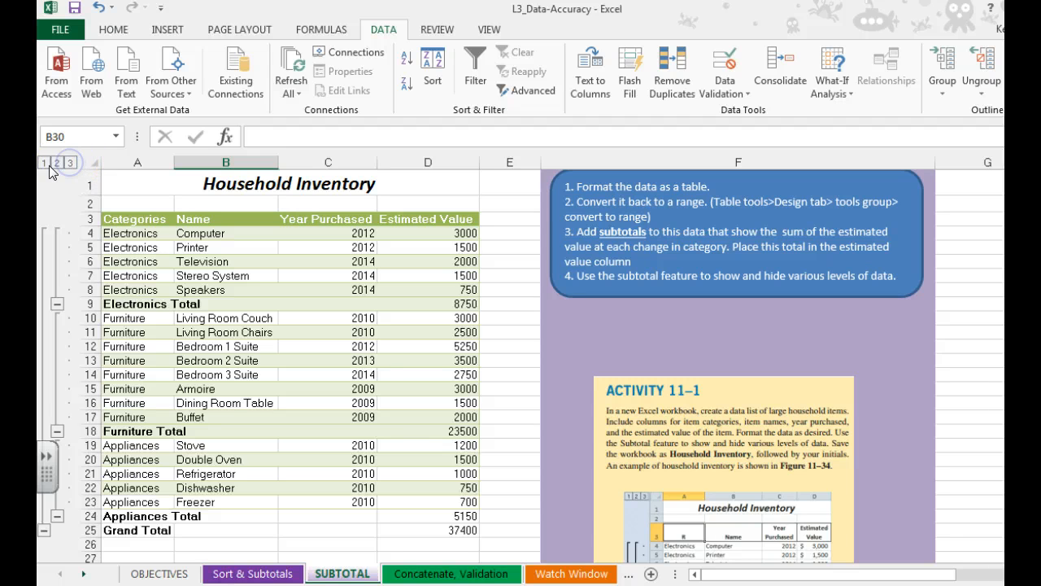
pyautogui.click(56, 162)
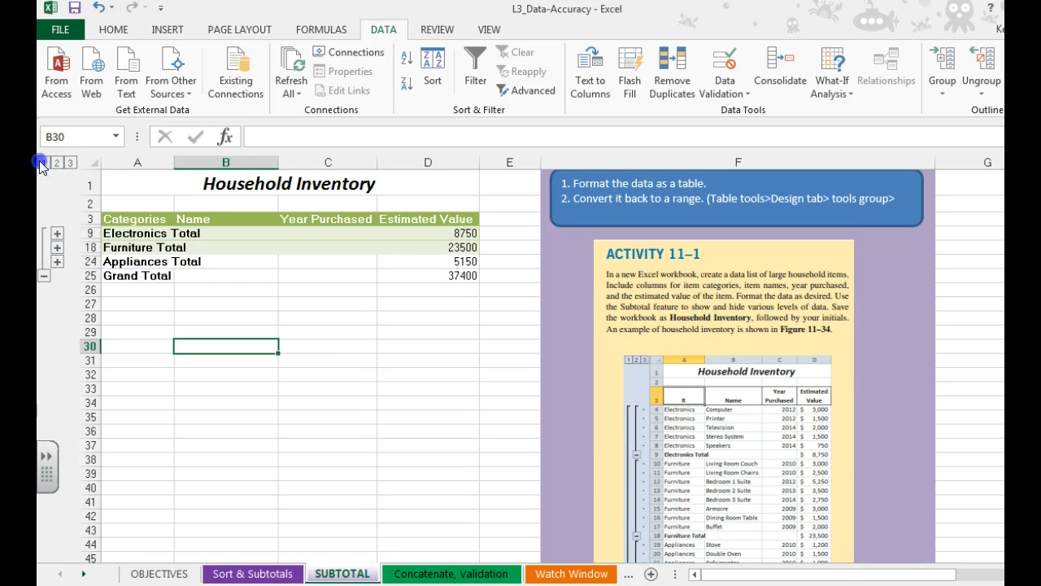
pyautogui.click(43, 163)
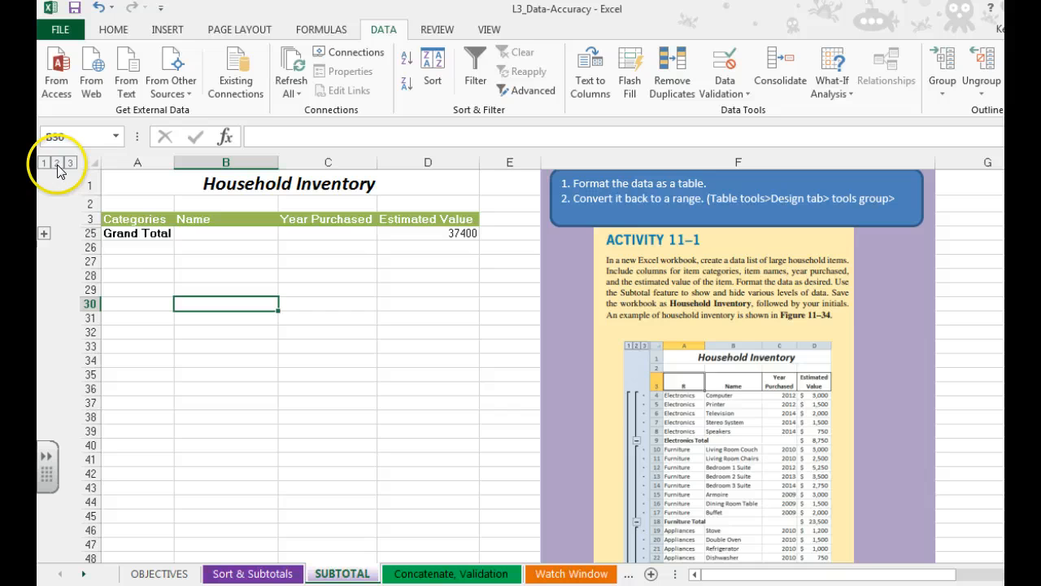
pyautogui.click(57, 163)
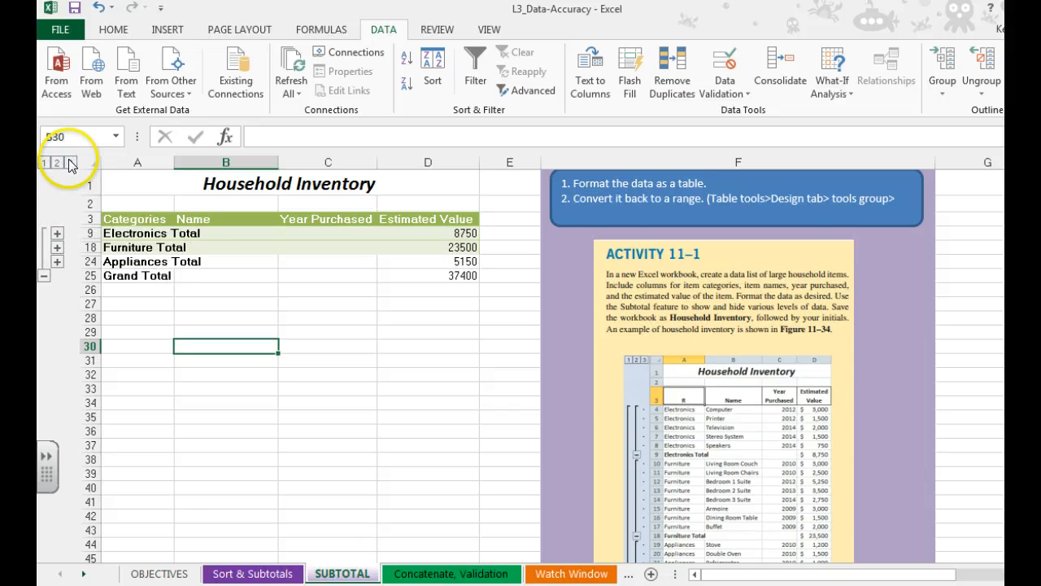
pyautogui.click(70, 163)
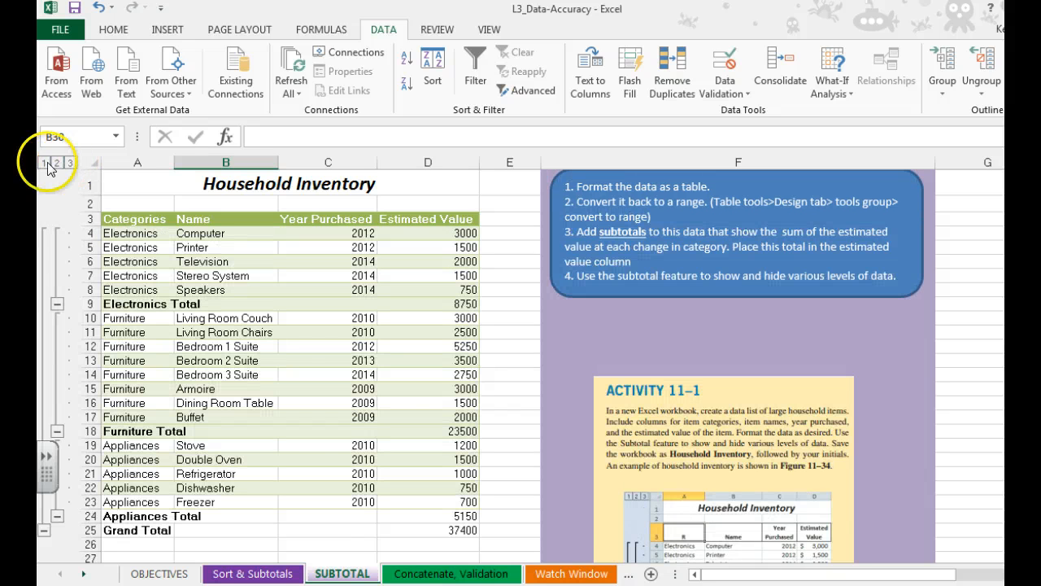